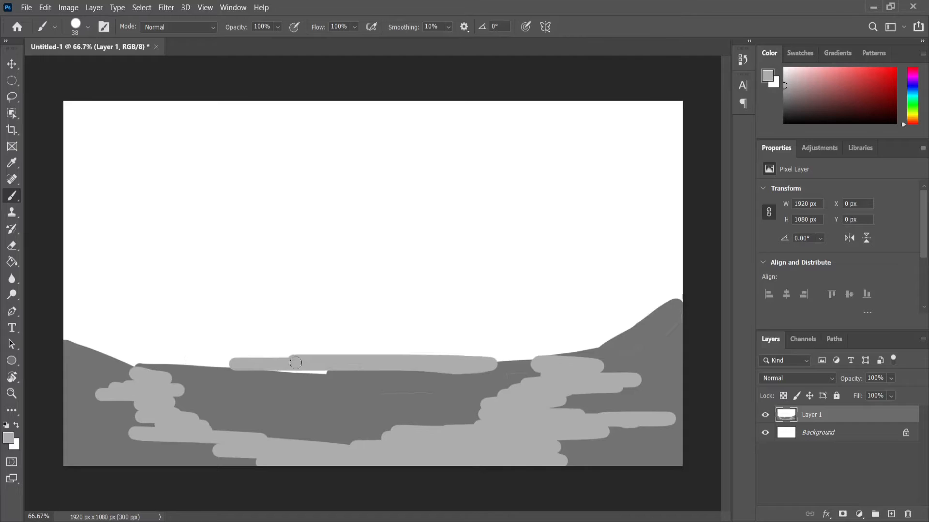
Paint a light grey foreground band and a black spot inside the grey shape
{"action": "left_click_drag", "start_coordinate": [296, 362], "coordinate": [370, 274]}
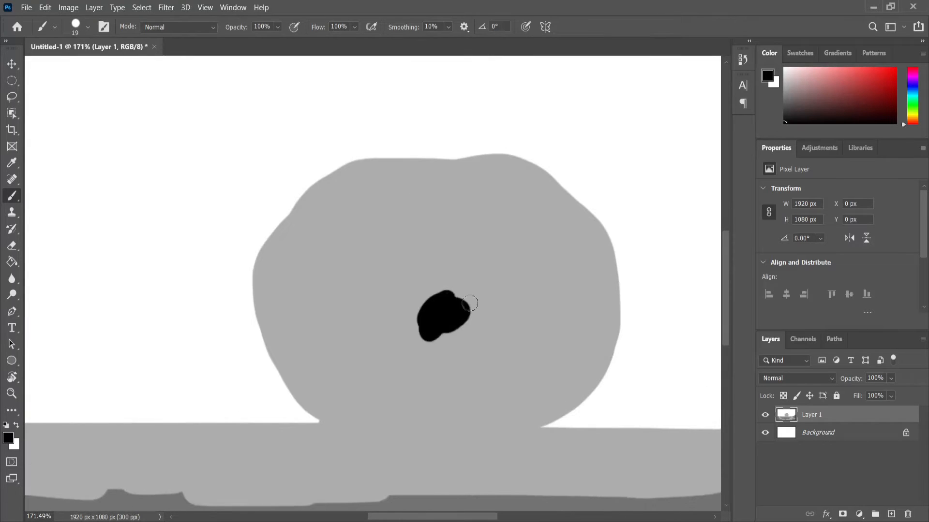
{"action": "left_click_drag", "start_coordinate": [444, 317], "coordinate": [482, 338]}
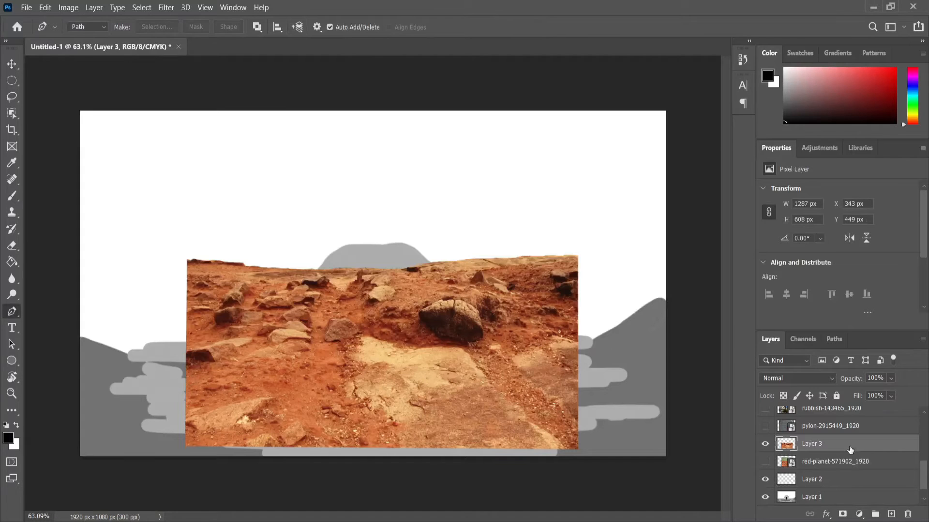
Select the red-planet layer and place the first Pen anchor on the rocky horizon
{"action": "left_click", "coordinate": [835, 460]}
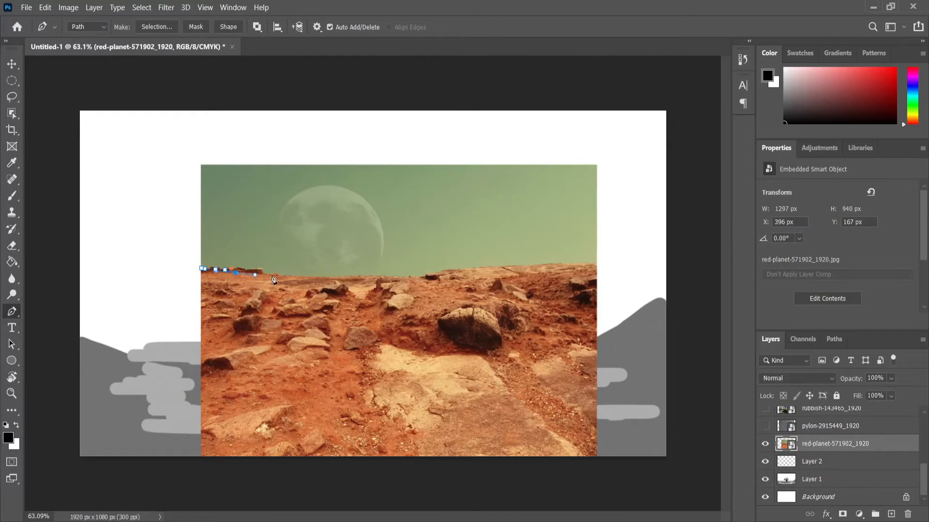
{"action": "left_click", "coordinate": [359, 278]}
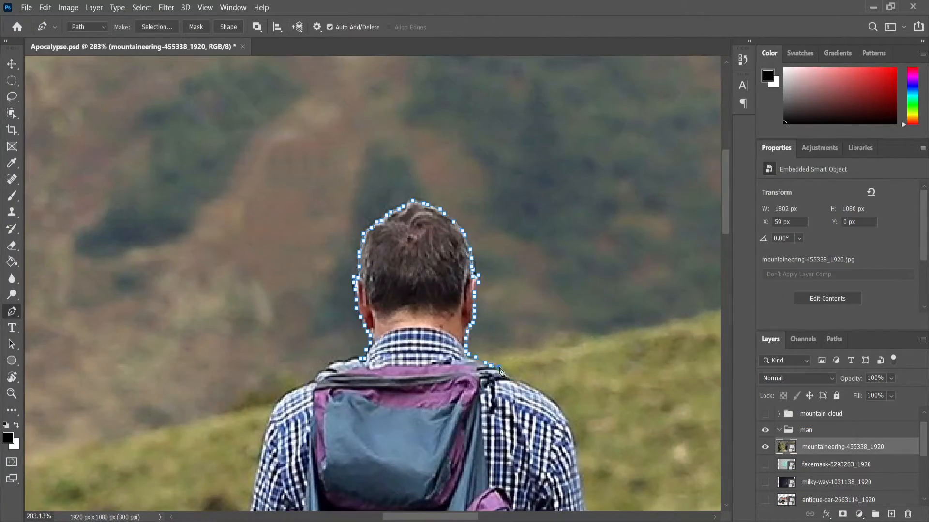
Scroll the view of the mountaineering layer around the hiker
{"action": "scroll", "scroll_direction": "down", "scroll_amount": 3}
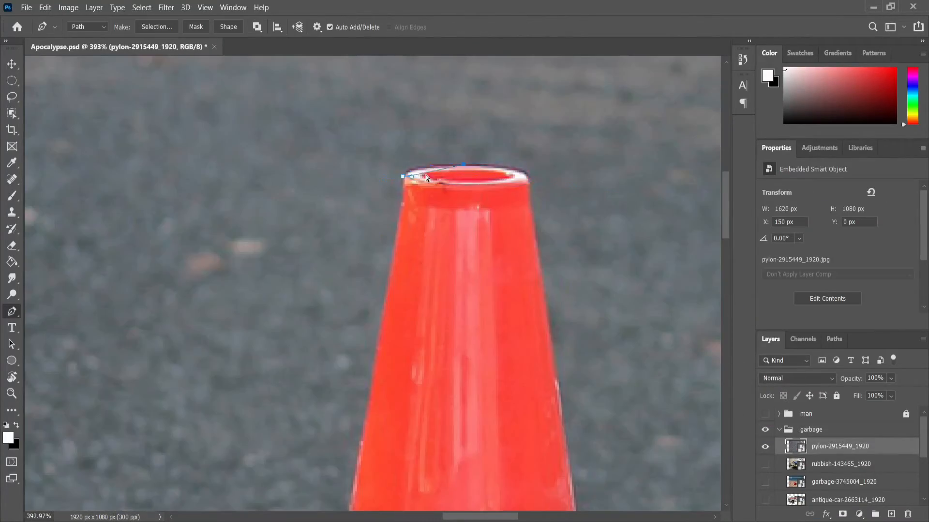
Scroll the view toward the orange traffic cone in the pylon layer
{"action": "scroll", "scroll_direction": "down", "scroll_amount": 3}
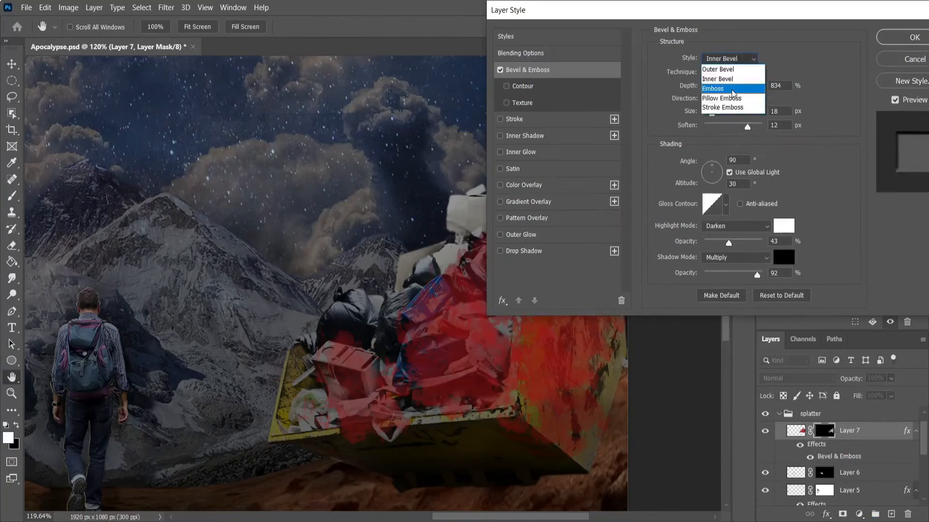
Set Layer 7's bevel Style to Pillow Emboss and Technique to Chisel Hard
{"action": "left_click", "coordinate": [721, 97]}
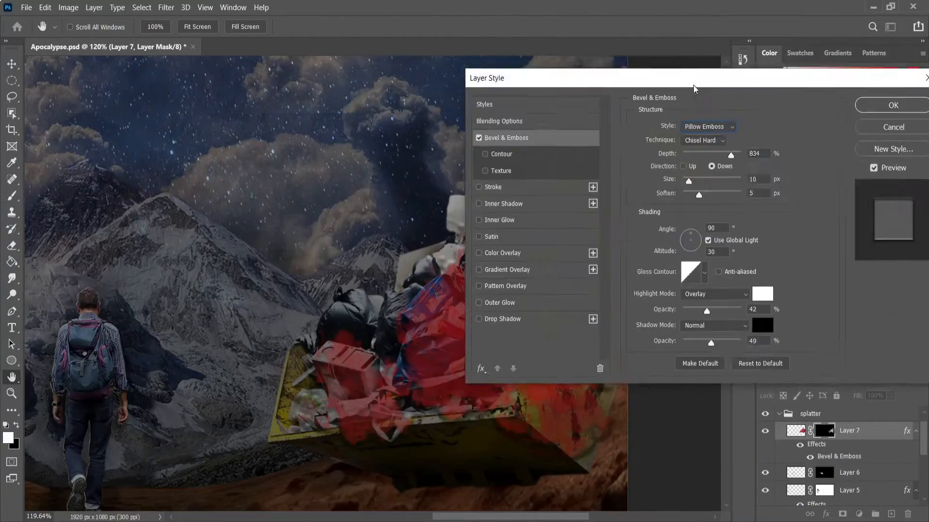
{"action": "left_click", "coordinate": [489, 252]}
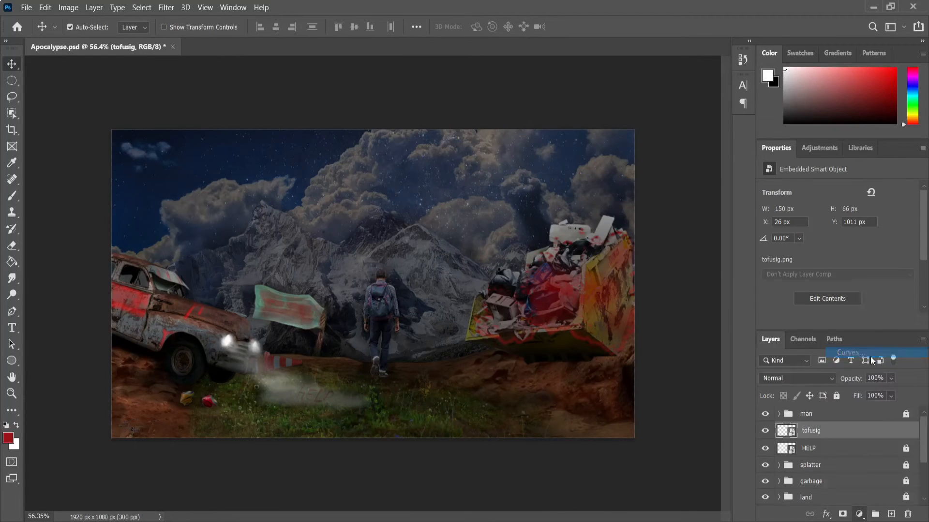
Add a Curves adjustment layer above the tofusig signature layer
{"action": "left_click", "coordinate": [852, 353]}
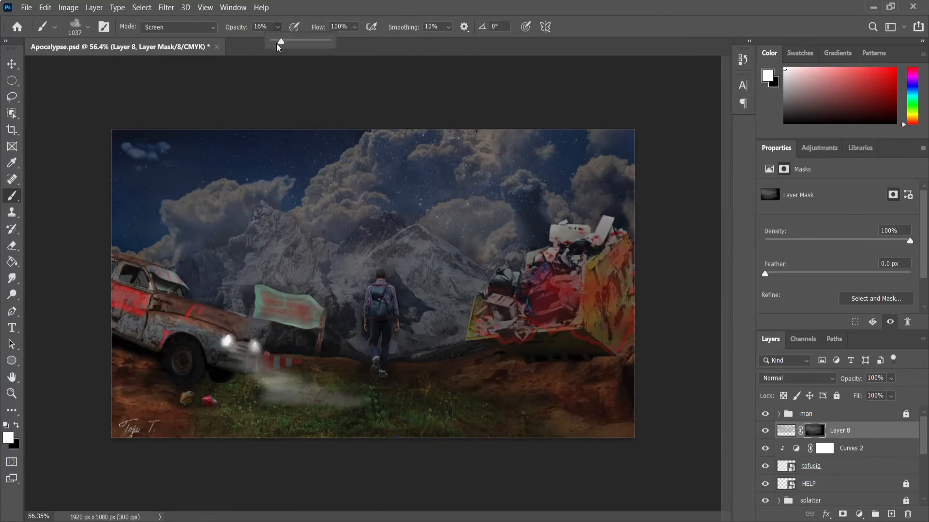
Adjust the fog brush opacity, finishing at full opacity
{"action": "left_click_drag", "start_coordinate": [280, 41], "coordinate": [290, 42]}
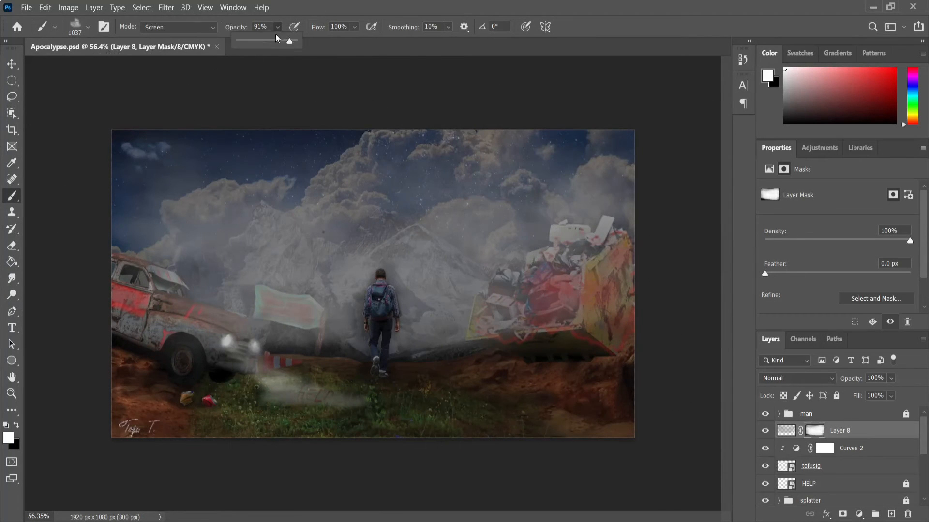
{"action": "left_click_drag", "start_coordinate": [290, 40], "coordinate": [255, 40]}
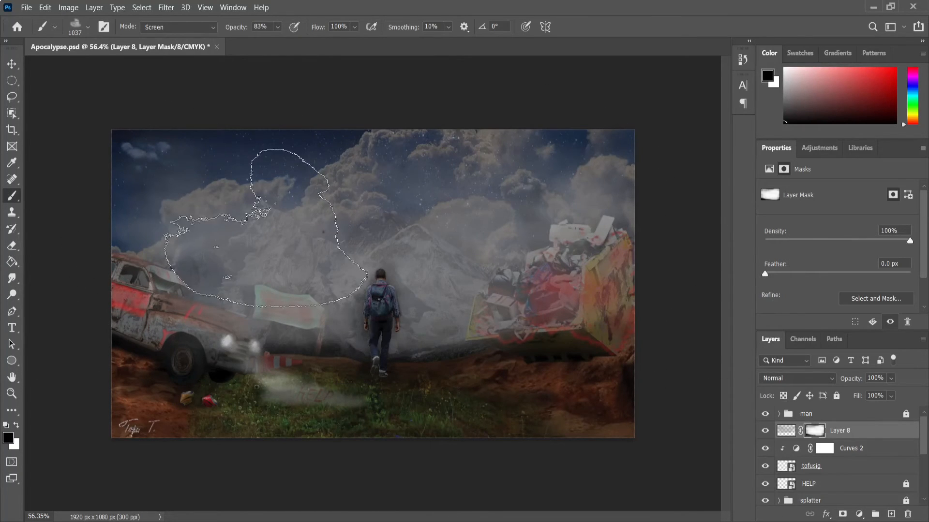
{"action": "left_click", "coordinate": [277, 27]}
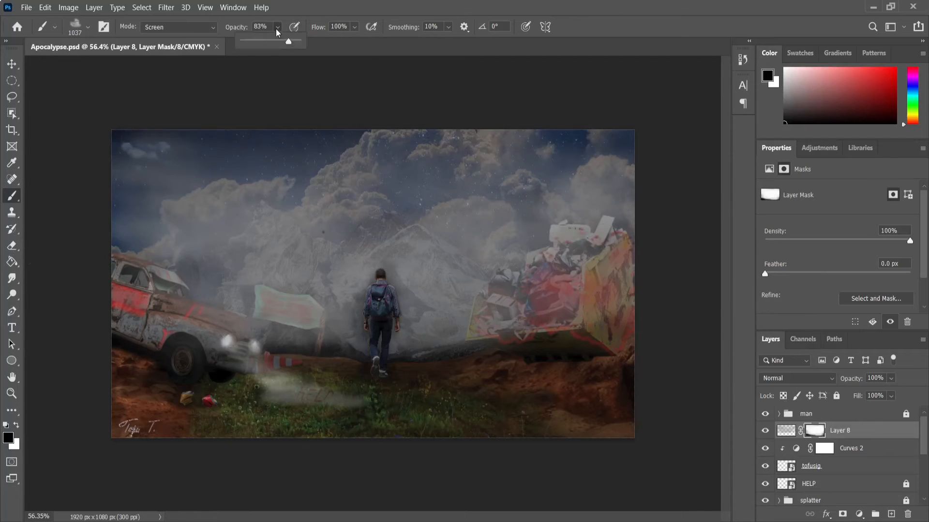
{"action": "left_click", "coordinate": [88, 27]}
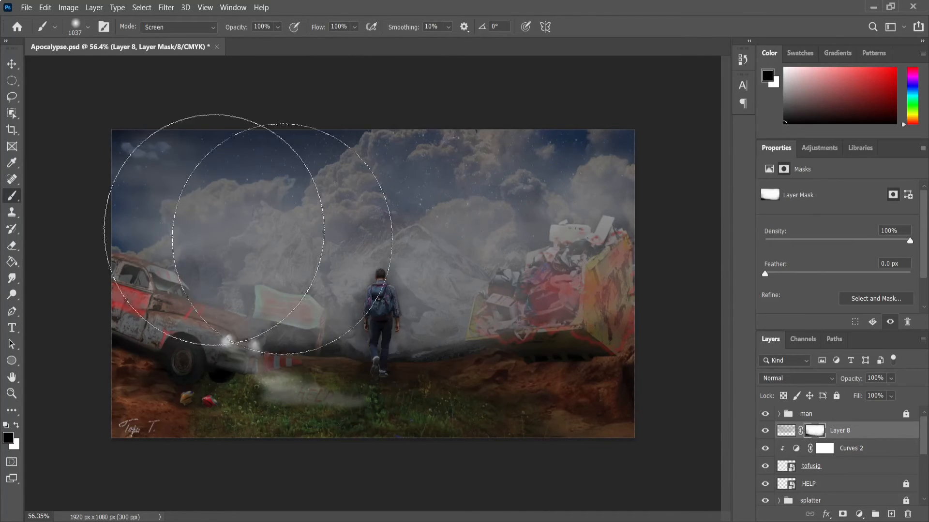
{"action": "mouse_move", "coordinate": [580, 343]}
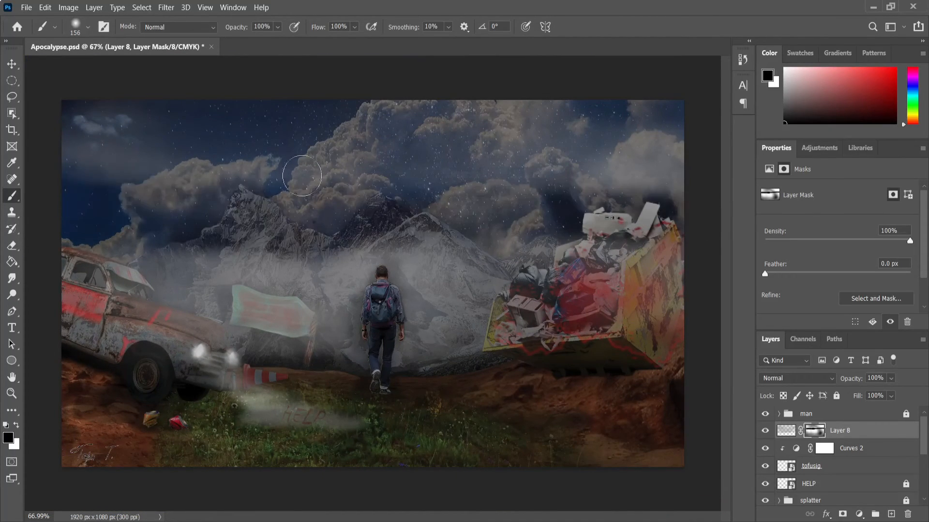
Mask fog off the clouds, refine the darkening mask beside the man, preview full screen
{"action": "left_click_drag", "start_coordinate": [302, 175], "coordinate": [237, 231]}
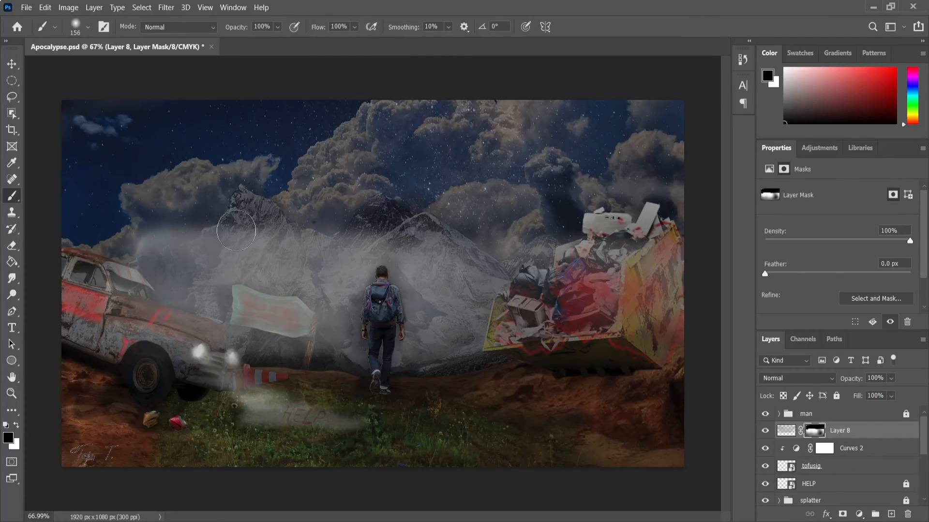
{"action": "left_click_drag", "start_coordinate": [235, 230], "coordinate": [563, 243]}
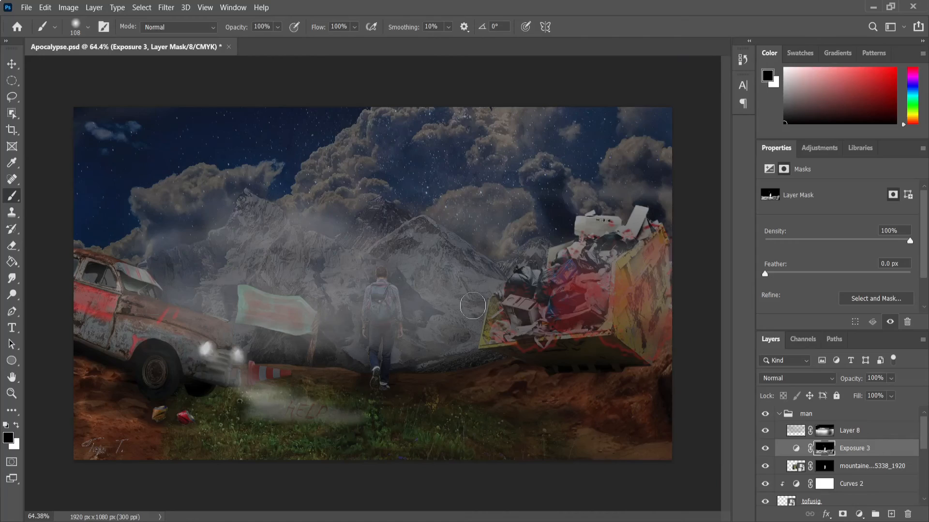
{"action": "left_click", "coordinate": [849, 431]}
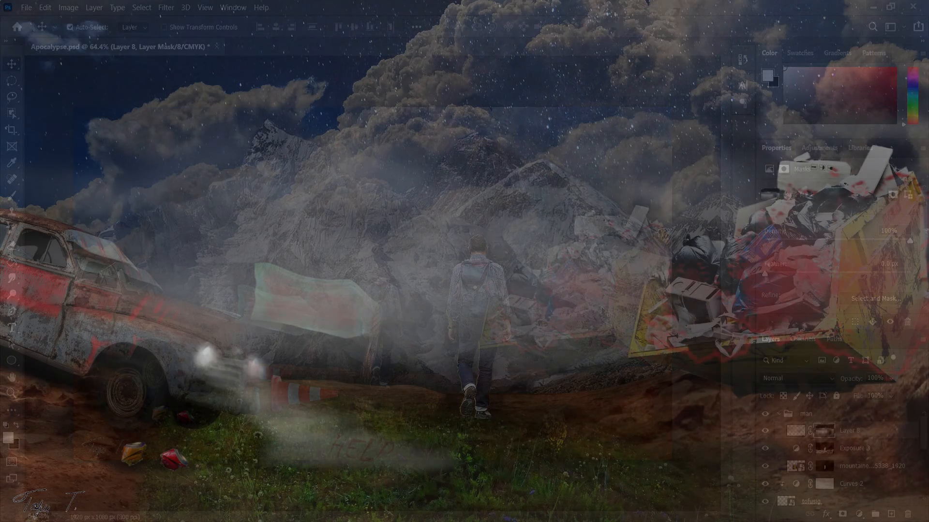
{"action": "key", "text": "Tab"}
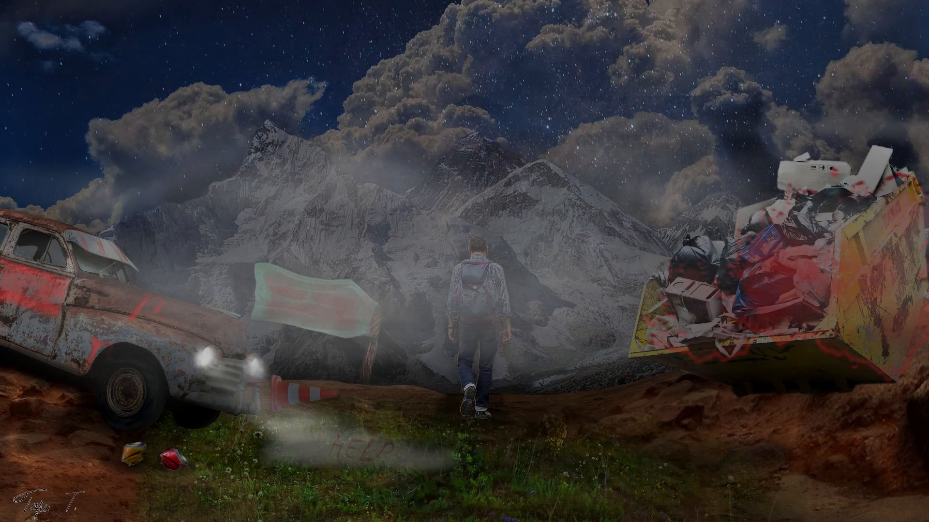